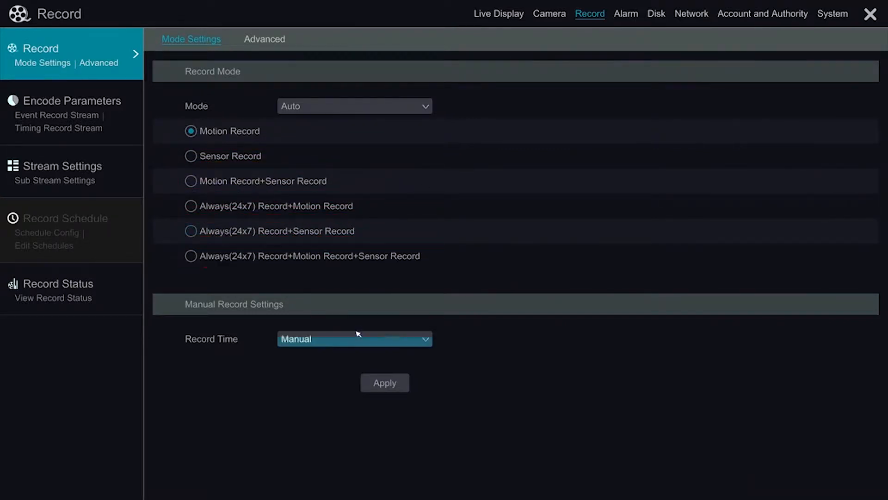
Check the manual record time lengths, then set the record mode from Auto to Manual.
{"action": "left_click", "coordinate": [354, 339]}
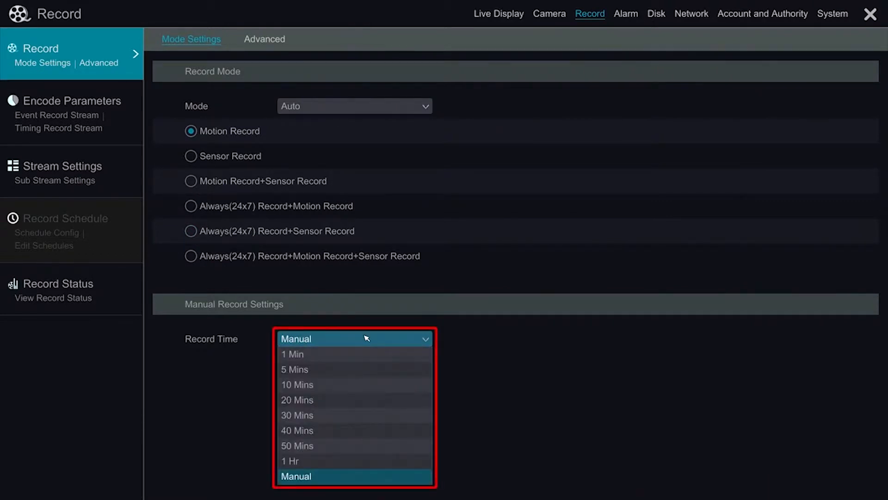
{"action": "mouse_move", "coordinate": [434, 307]}
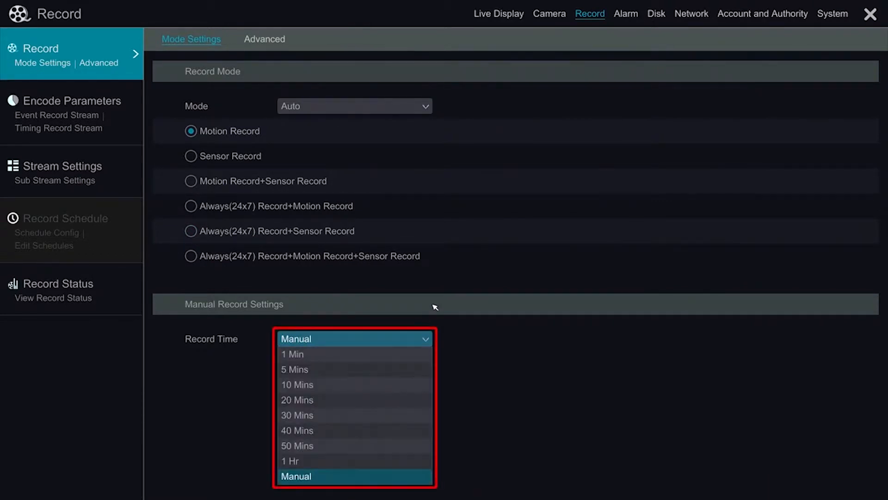
{"action": "left_click", "coordinate": [354, 106]}
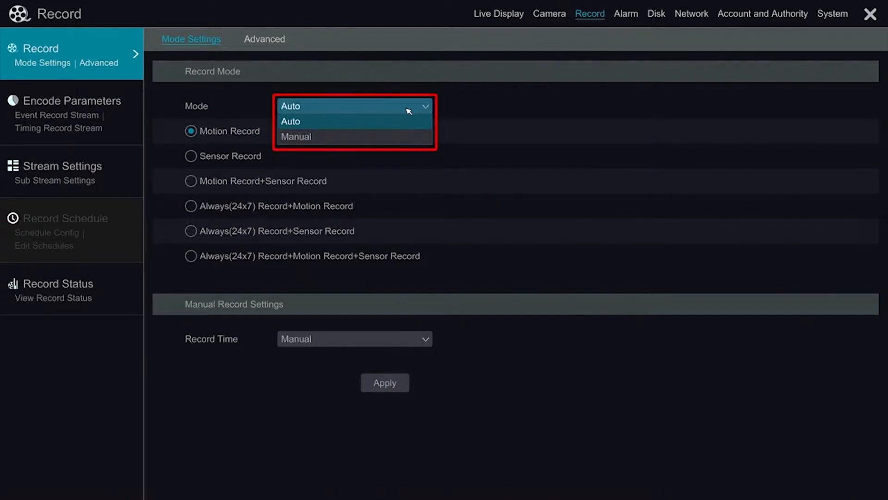
{"action": "left_click", "coordinate": [296, 136]}
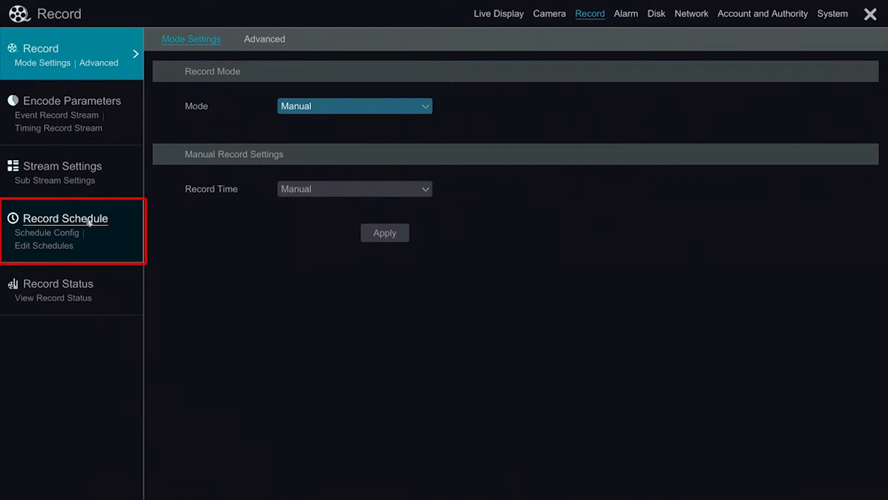
Review camera 1's 24x7 motion schedule, then list the saved 24x7, 24x5 and 24x2 schedules.
{"action": "left_click", "coordinate": [66, 218]}
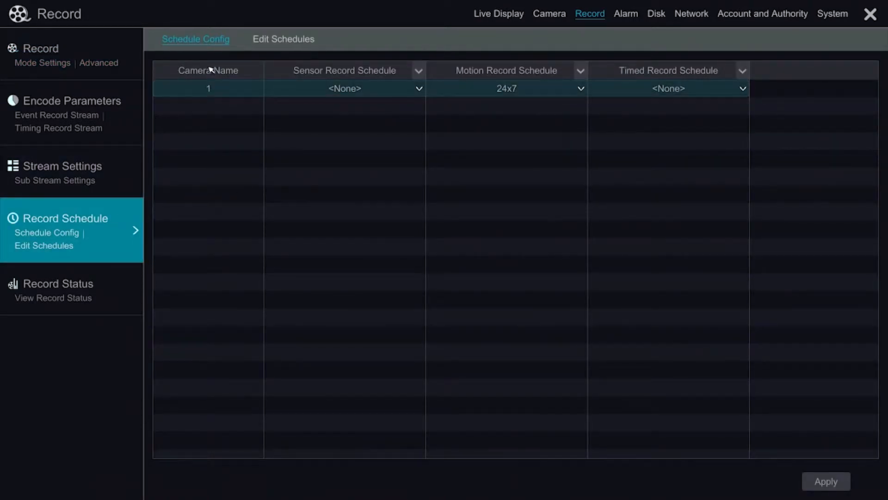
{"action": "left_click", "coordinate": [418, 88]}
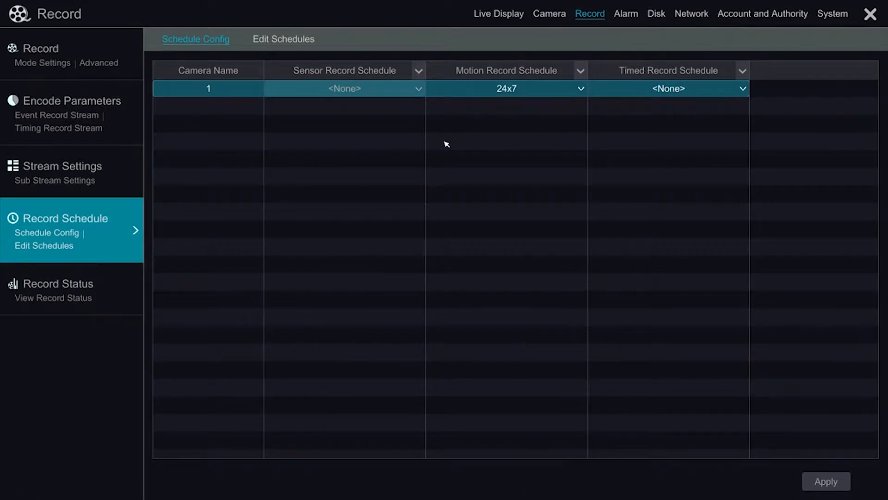
{"action": "left_click", "coordinate": [283, 39]}
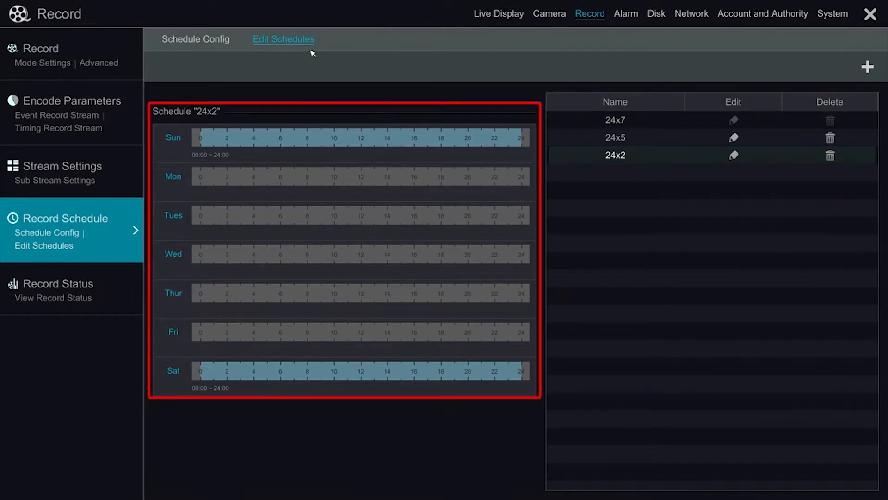
{"action": "left_click", "coordinate": [868, 66]}
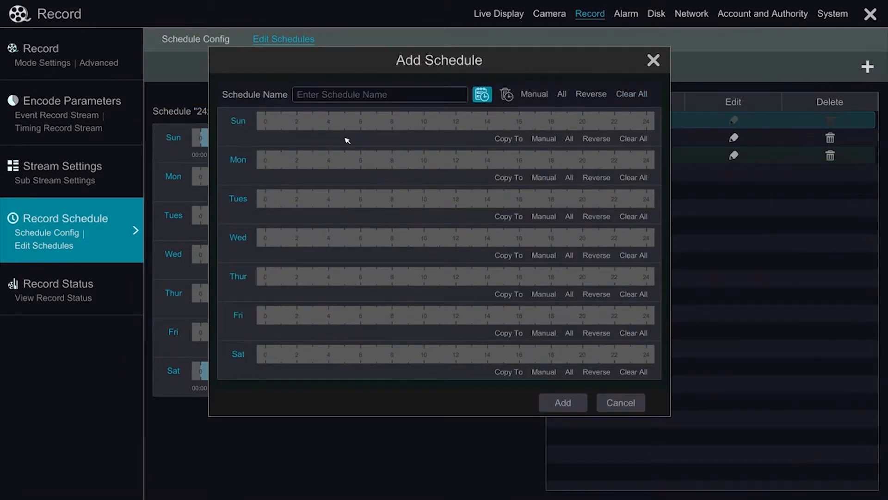
{"action": "left_click_drag", "start_coordinate": [256, 120], "coordinate": [400, 120]}
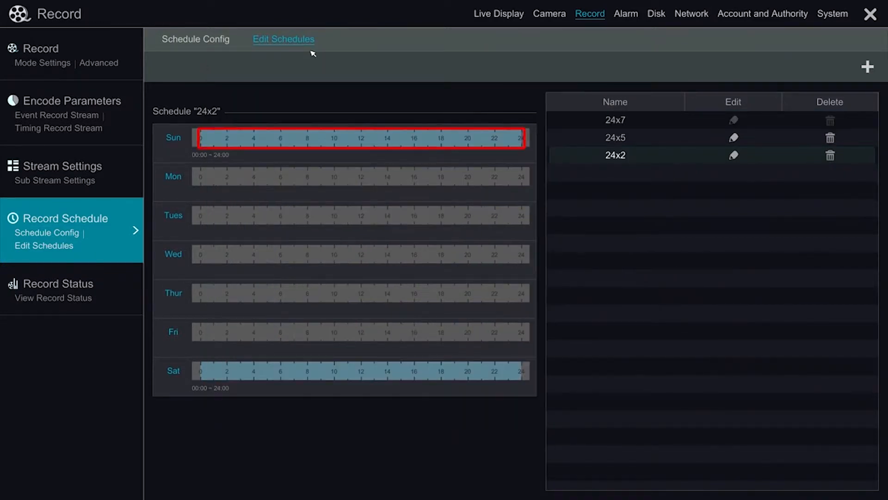
{"action": "left_click", "coordinate": [361, 371]}
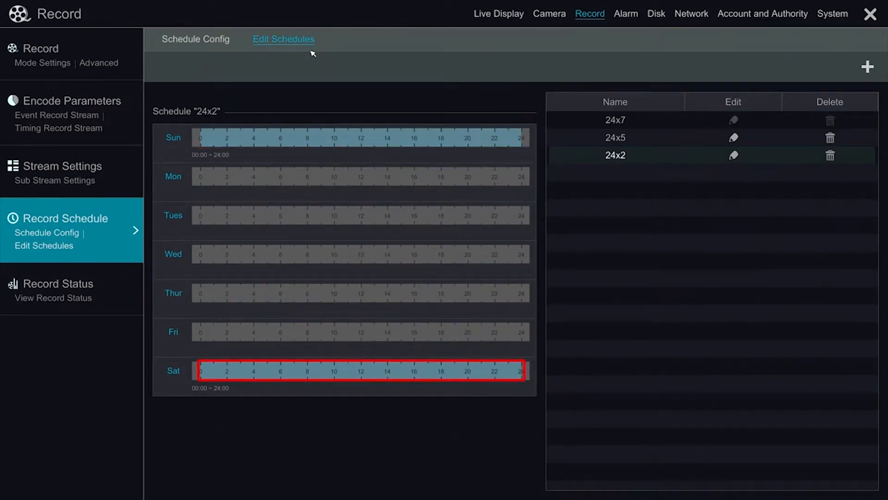
{"action": "left_click", "coordinate": [615, 154]}
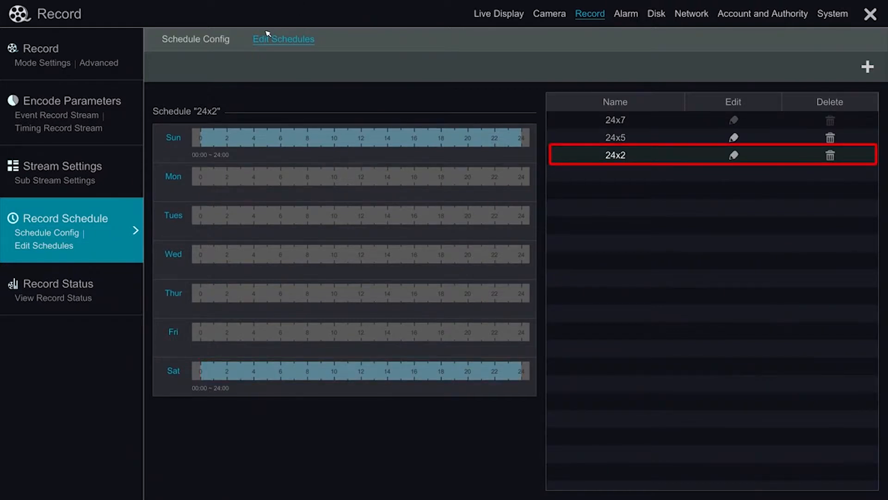
{"action": "left_click", "coordinate": [71, 101]}
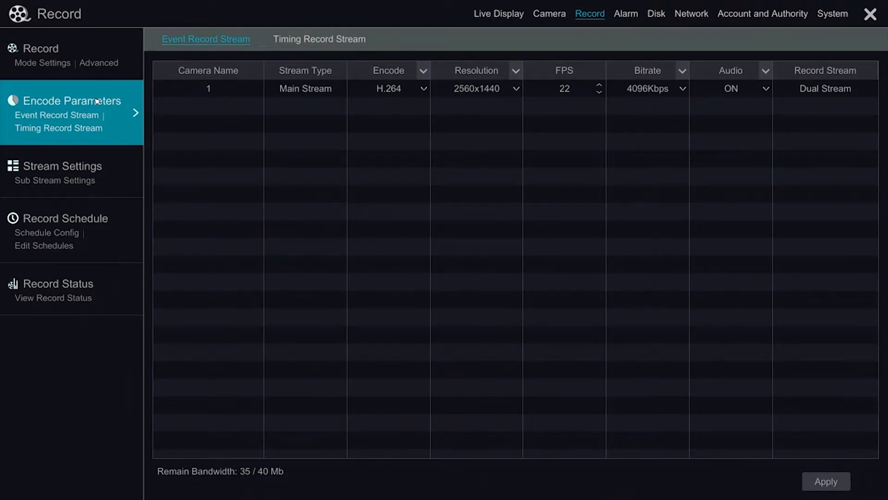
{"action": "mouse_move", "coordinate": [220, 118]}
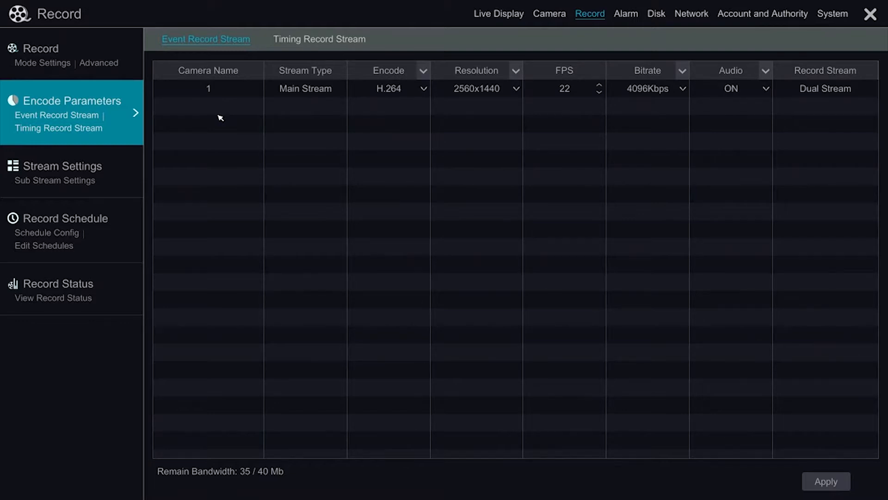
{"action": "mouse_move", "coordinate": [381, 117]}
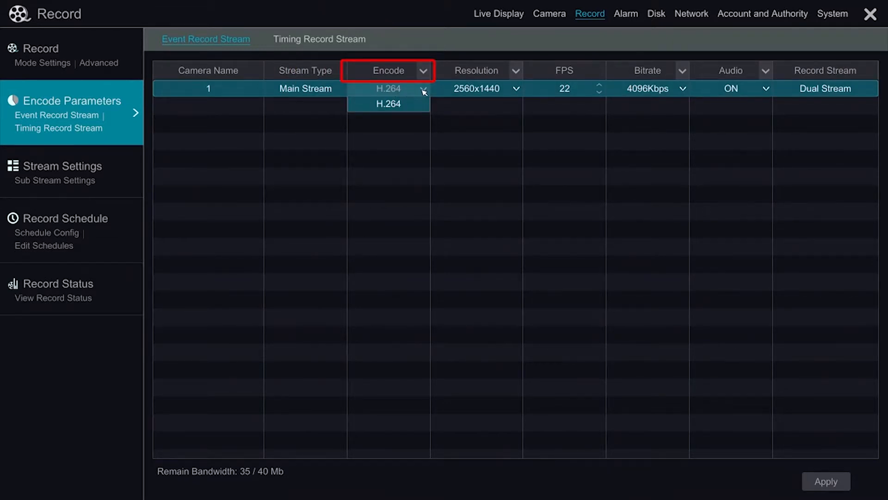
Keep H.264 encoding and 4096Kbps bitrate on camera 1's event stream, reviewing resolution options.
{"action": "left_click", "coordinate": [389, 103]}
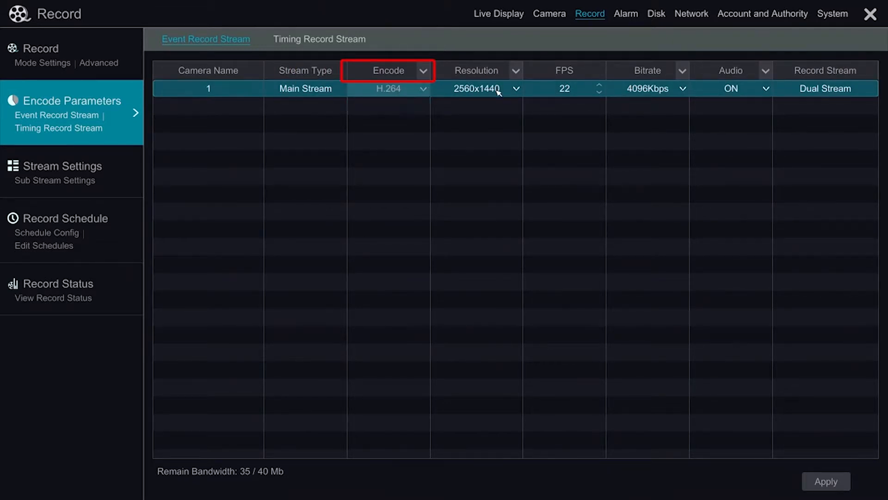
{"action": "left_click", "coordinate": [515, 88]}
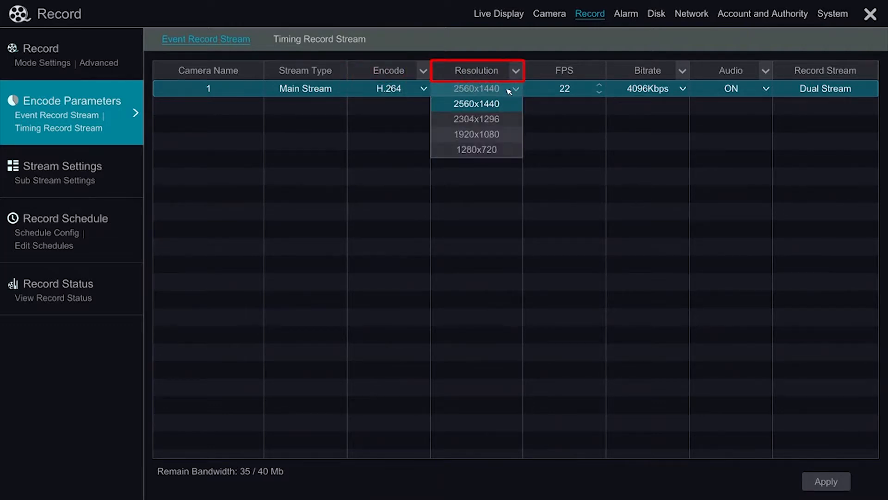
{"action": "mouse_move", "coordinate": [557, 104]}
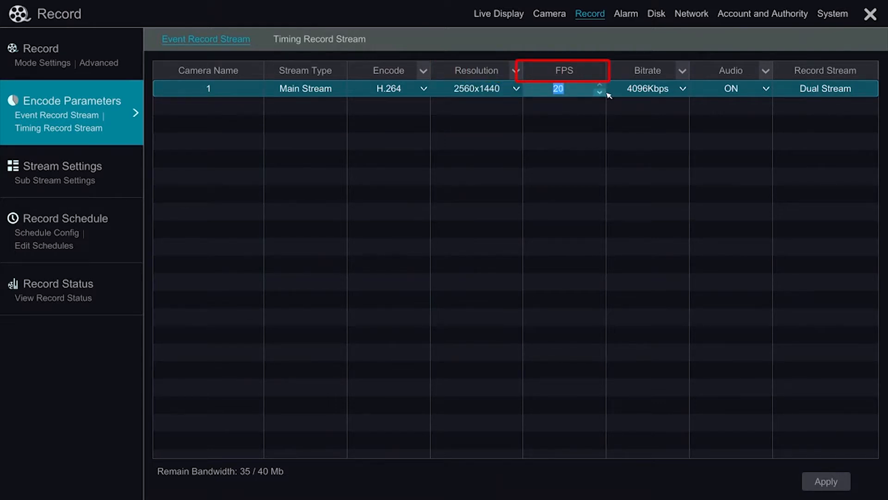
{"action": "mouse_move", "coordinate": [683, 89]}
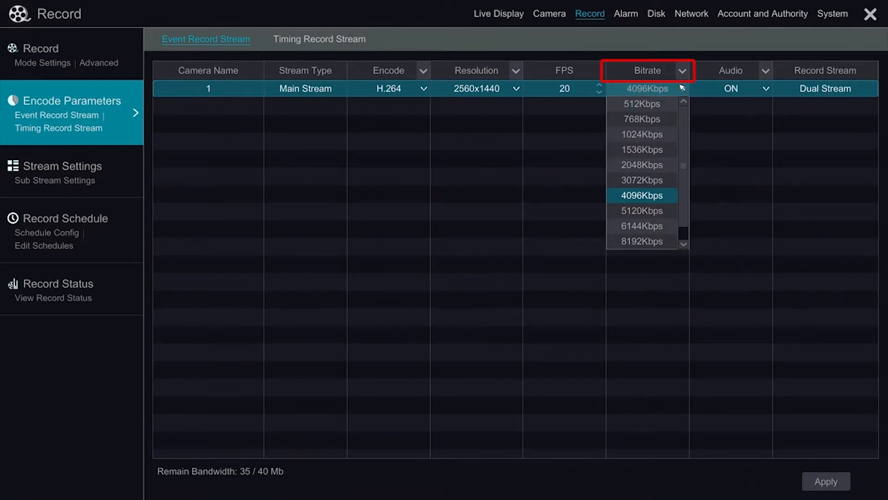
{"action": "left_click", "coordinate": [642, 195]}
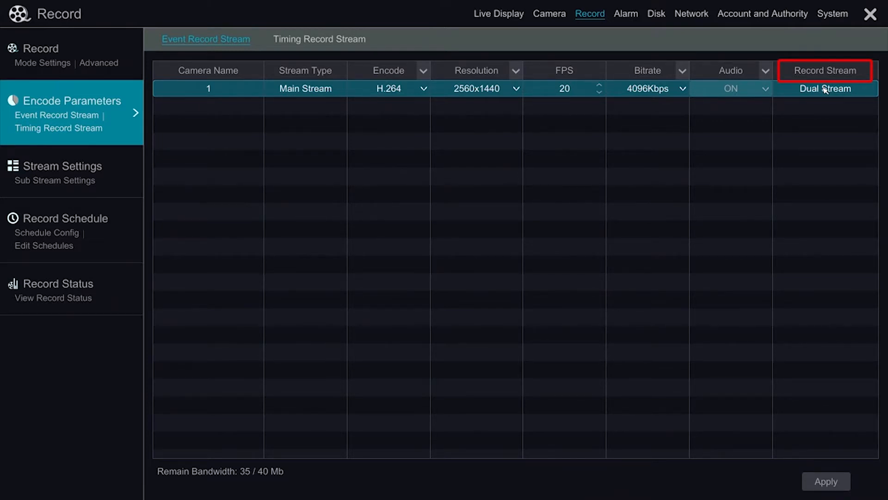
Review the Timing Record Stream parameters, then view camera 1's sub stream at 704x480, 15 fps.
{"action": "left_click", "coordinate": [319, 39]}
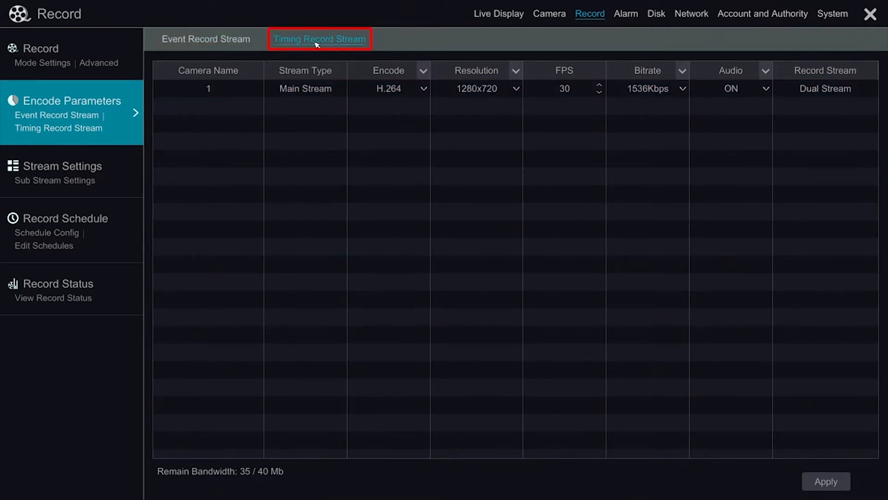
{"action": "mouse_move", "coordinate": [475, 97]}
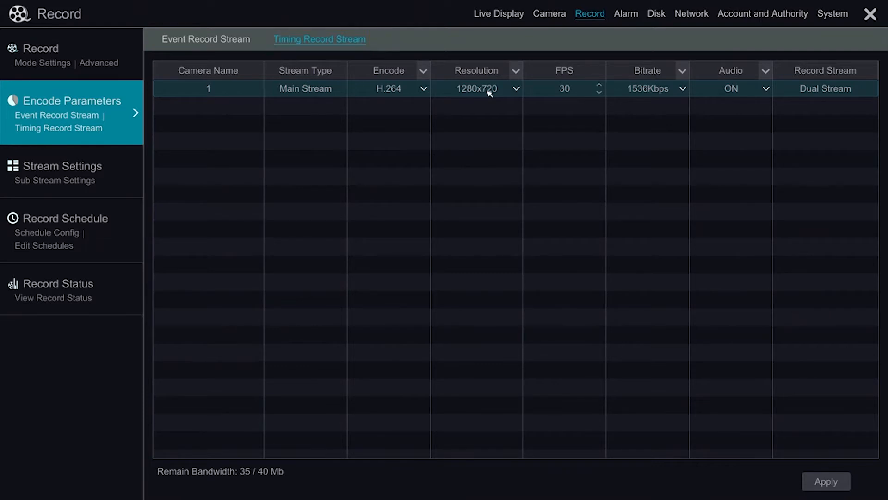
{"action": "mouse_move", "coordinate": [511, 93]}
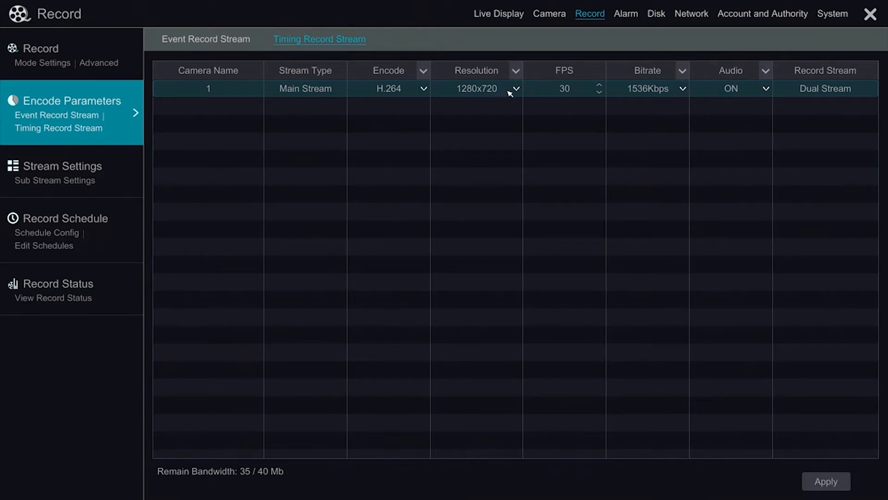
{"action": "left_click", "coordinate": [63, 166]}
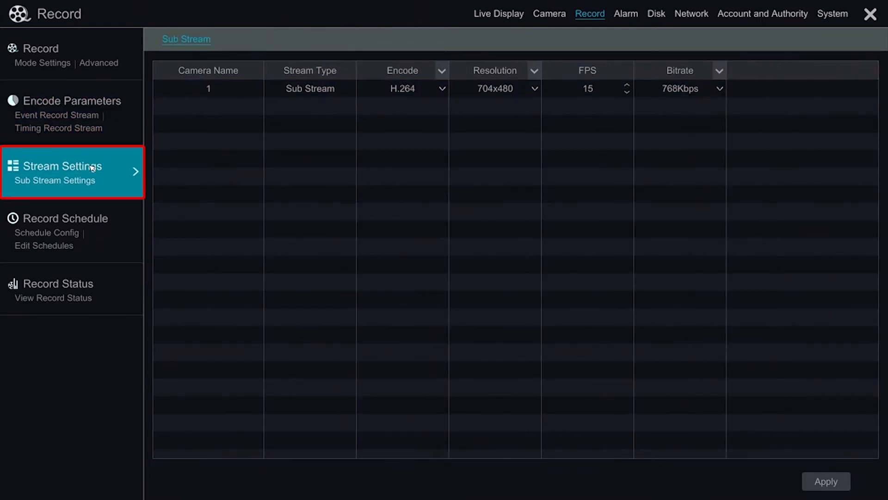
{"action": "mouse_move", "coordinate": [86, 141]}
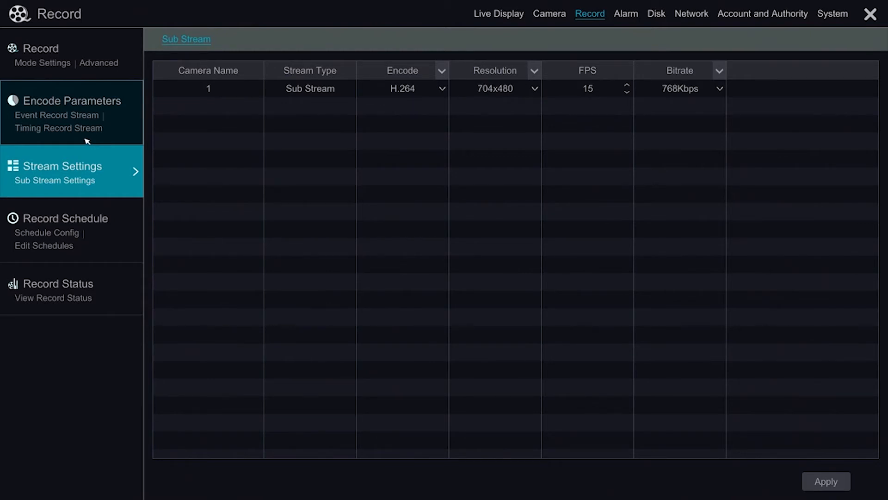
{"action": "mouse_move", "coordinate": [443, 100]}
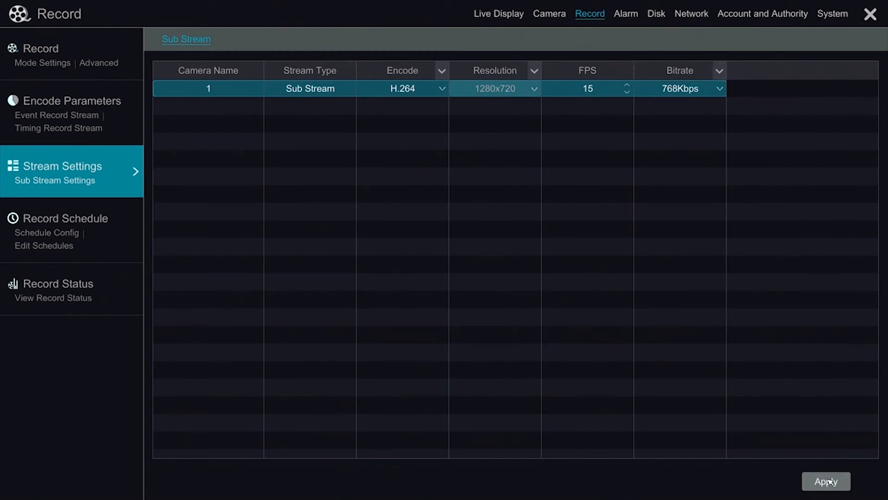
Apply the 1280x720 sub stream resolution.
{"action": "left_click", "coordinate": [62, 290]}
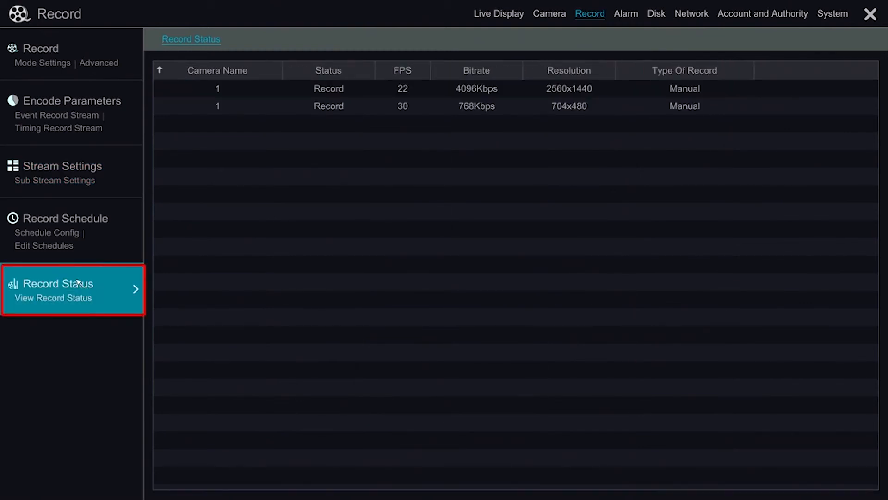